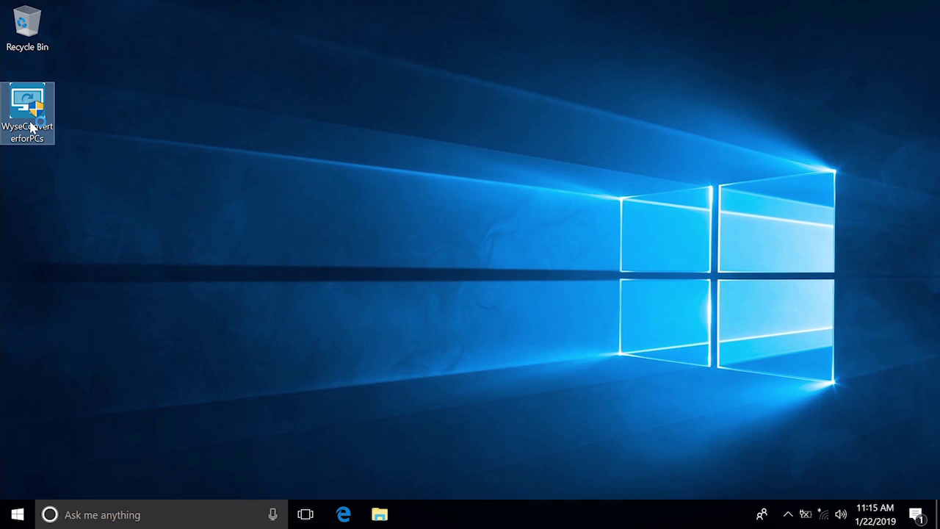
- Launch the Wyse Converter for PCs installer from the desktop and allow it through UAC
double_click(26, 115)
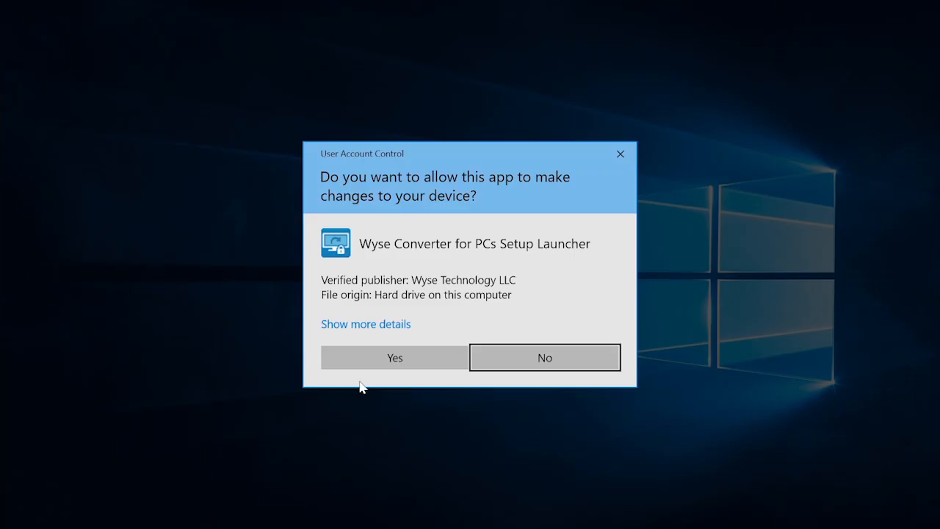
click(393, 357)
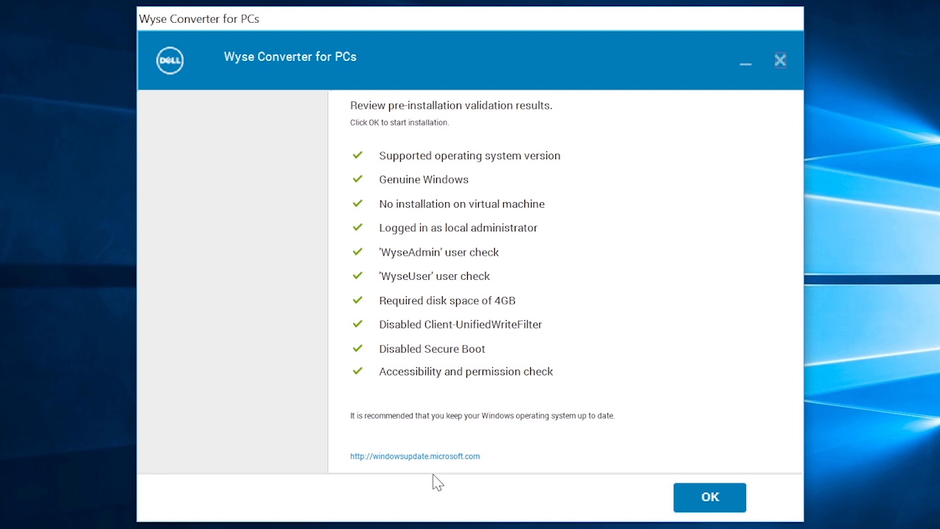
mouse_move(709, 496)
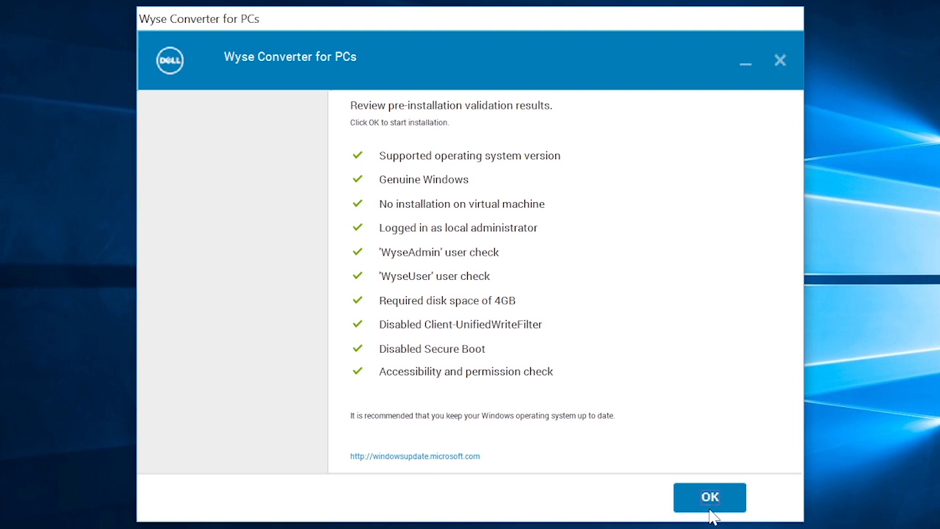
- Accept the passed validation checks with OK to reach the welcome and license step
click(708, 496)
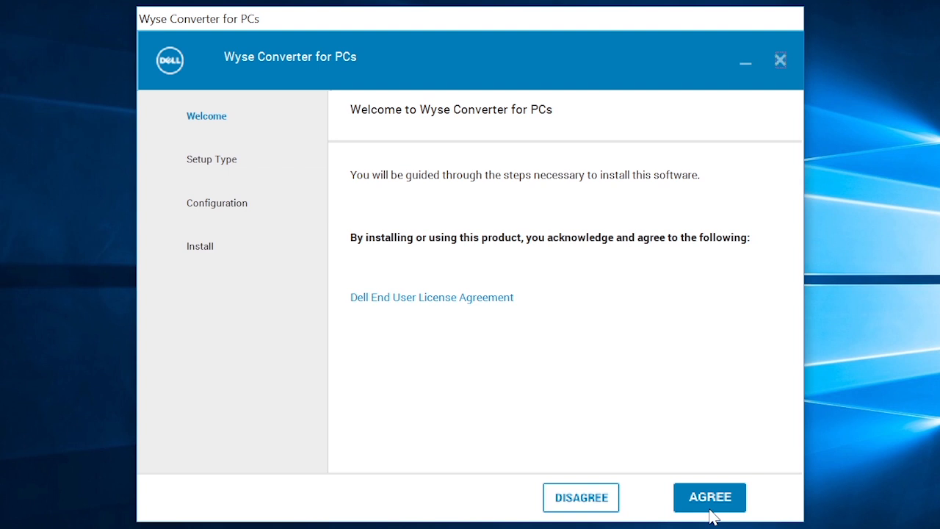
- Agree to the license, then compare Typical and Custom setup types before returning to the choice
click(709, 496)
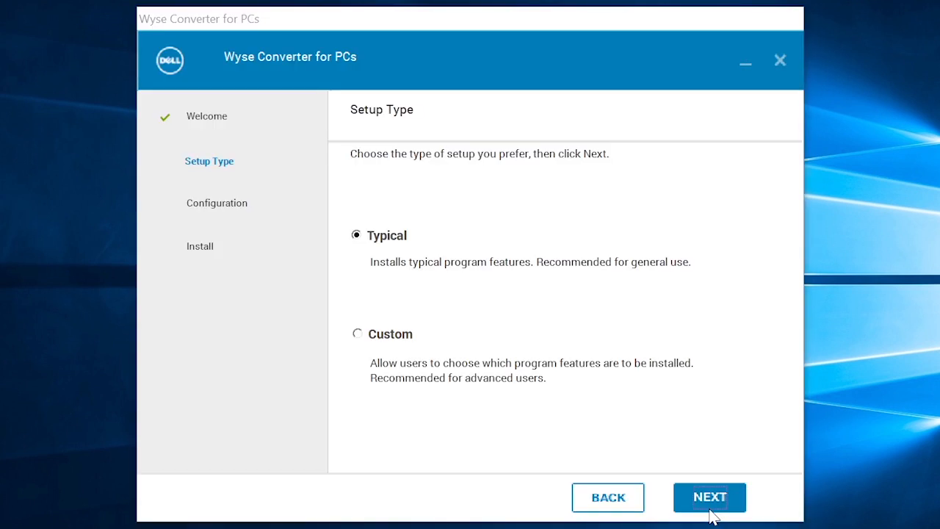
click(709, 496)
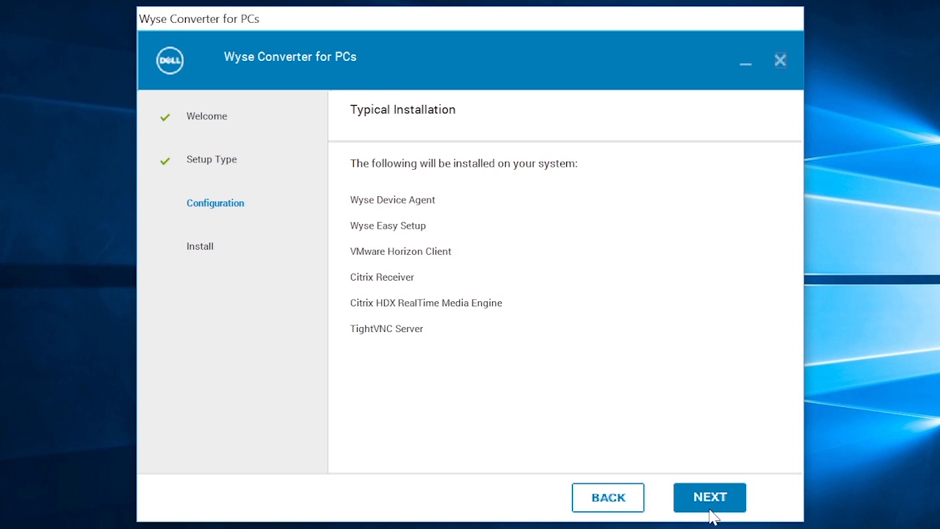
mouse_move(608, 496)
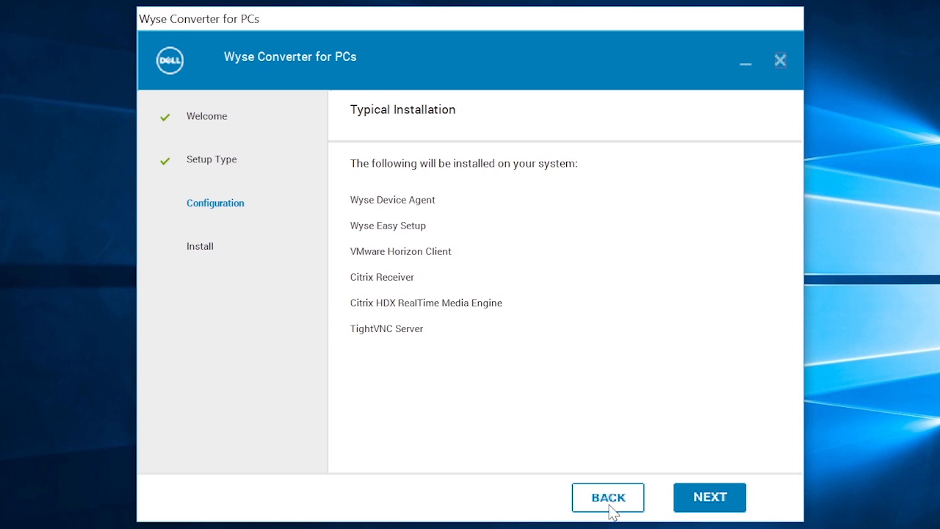
click(608, 497)
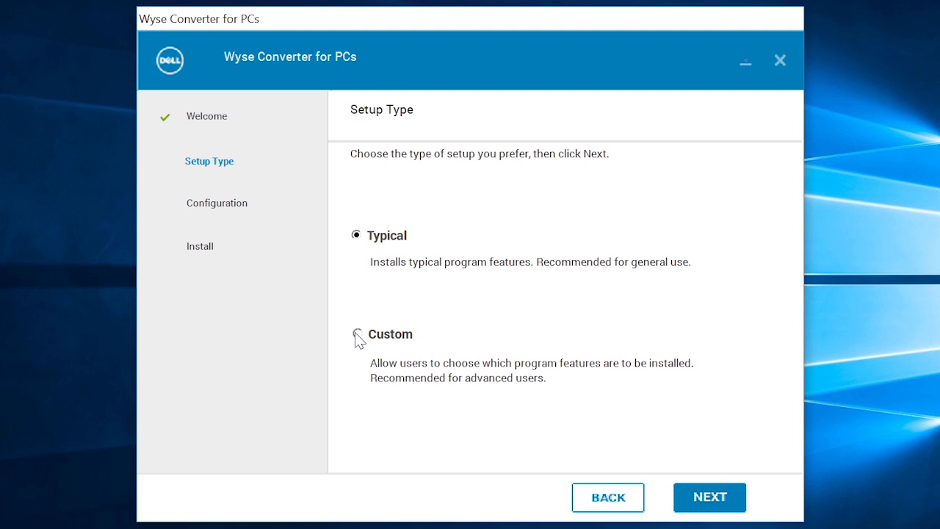
click(708, 496)
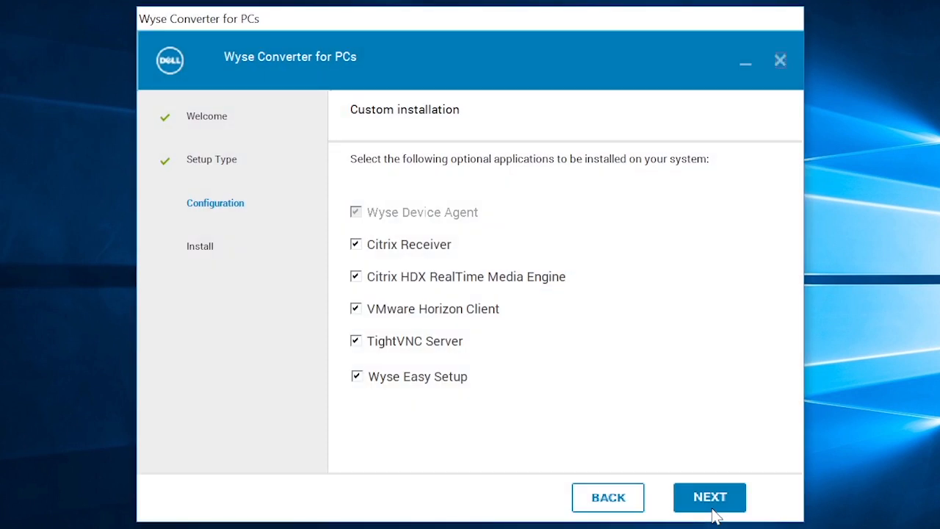
click(608, 497)
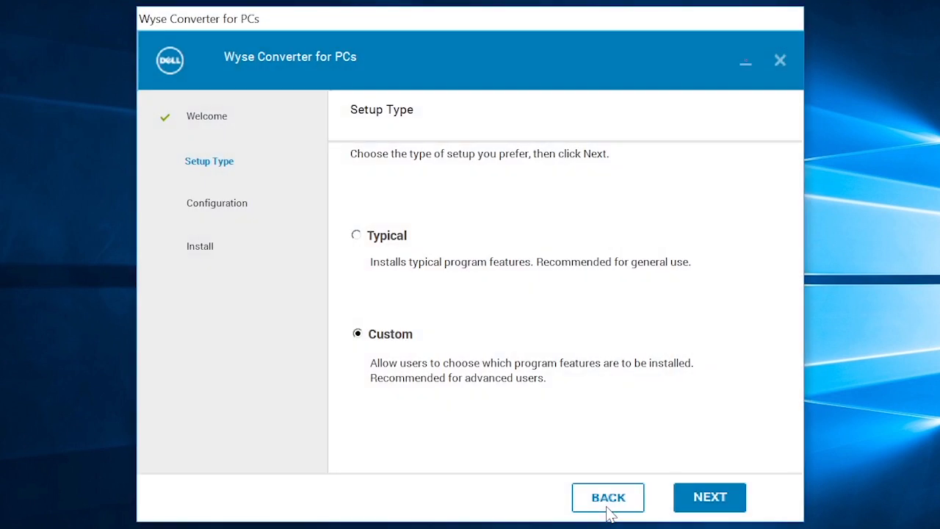
- Settle on Typical setup and continue past its component list to account setup
click(357, 235)
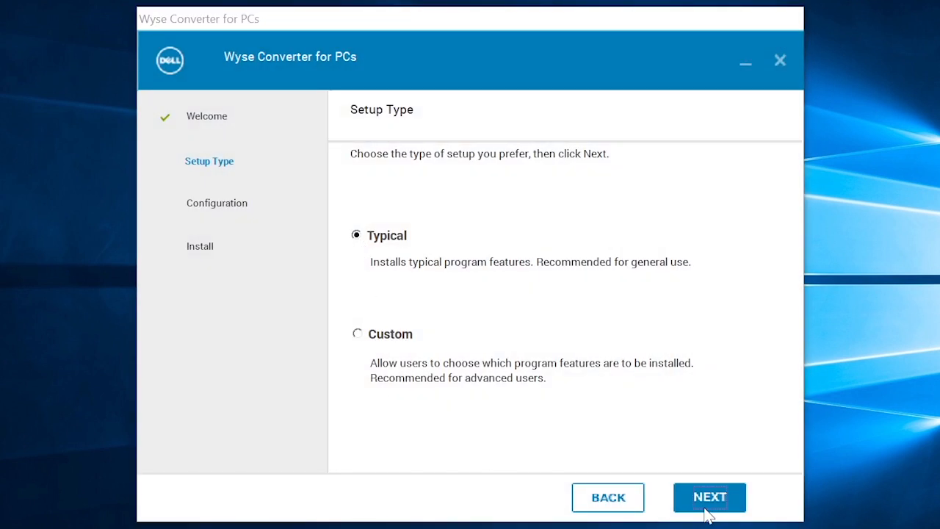
click(710, 496)
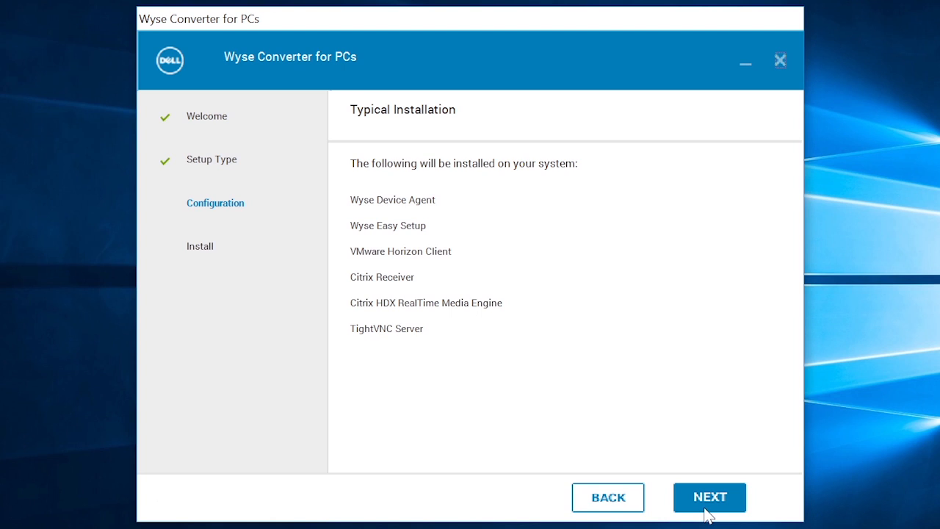
click(708, 497)
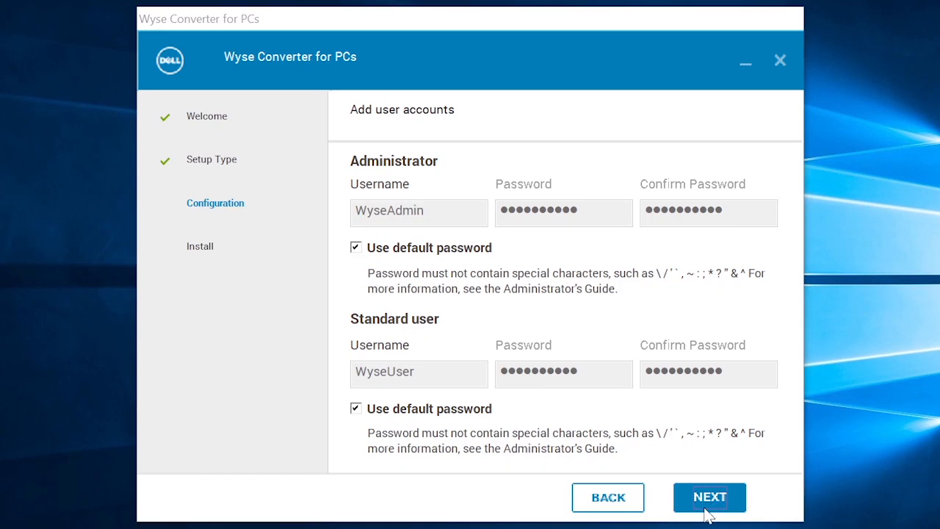
- Keep default WyseAdmin and WyseUser passwords, install the components, and restart Windows now
click(709, 496)
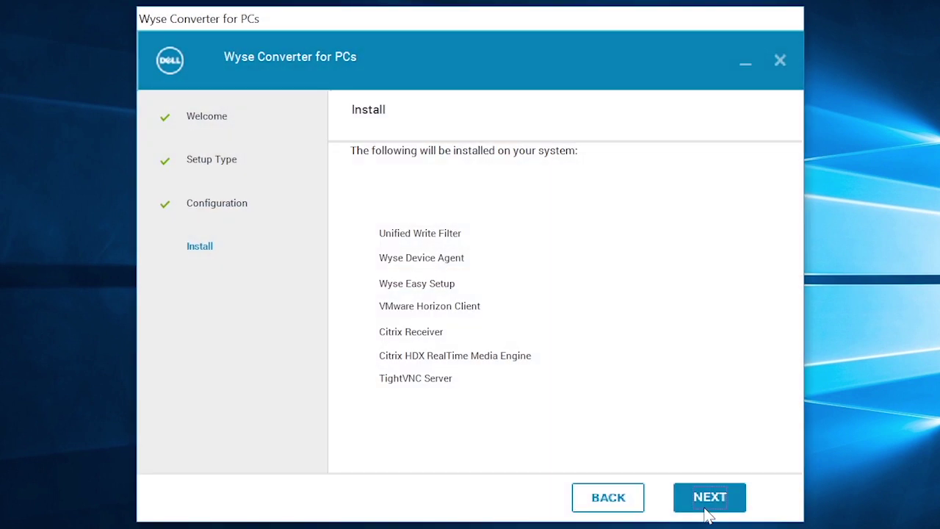
click(709, 497)
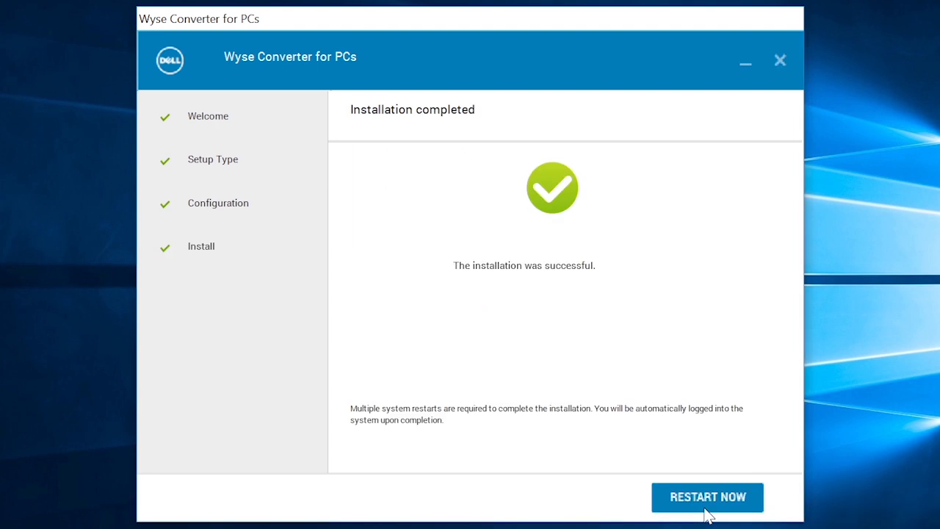
click(708, 496)
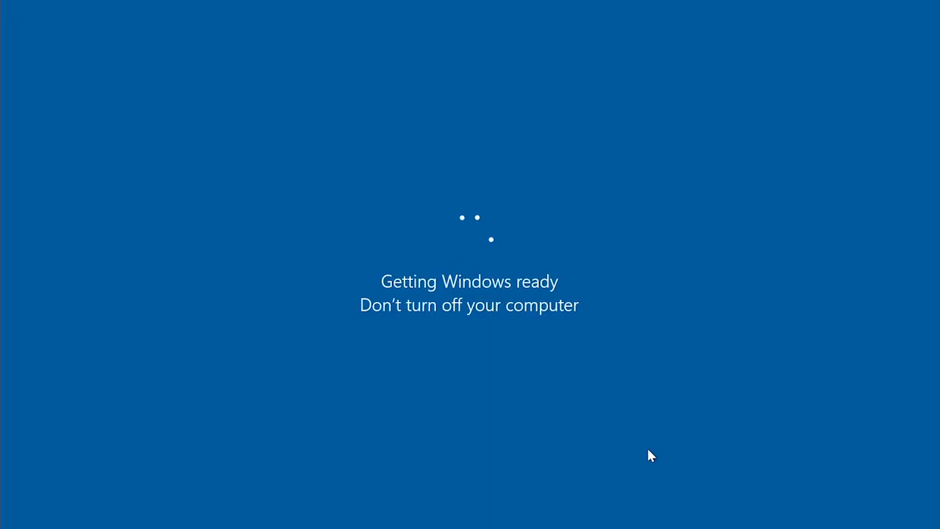